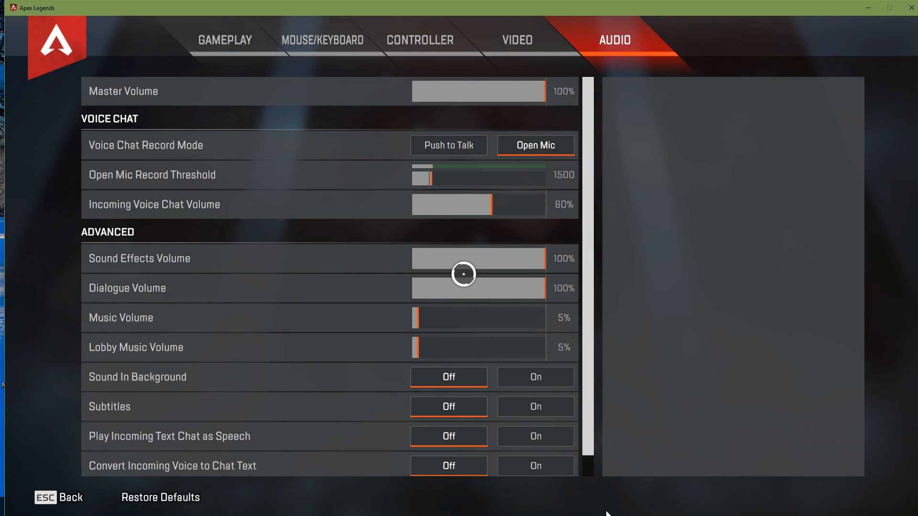
{"action": "mouse_move", "coordinate": [453, 169]}
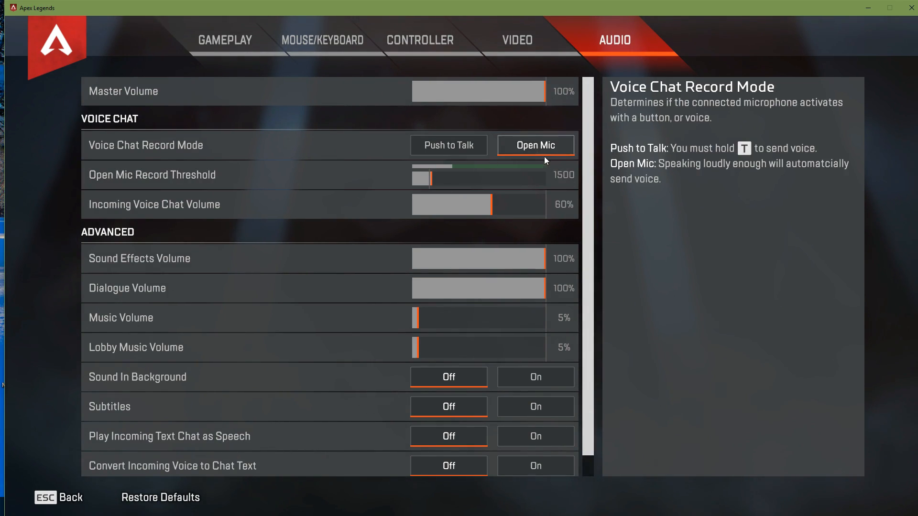
{"action": "mouse_move", "coordinate": [146, 174]}
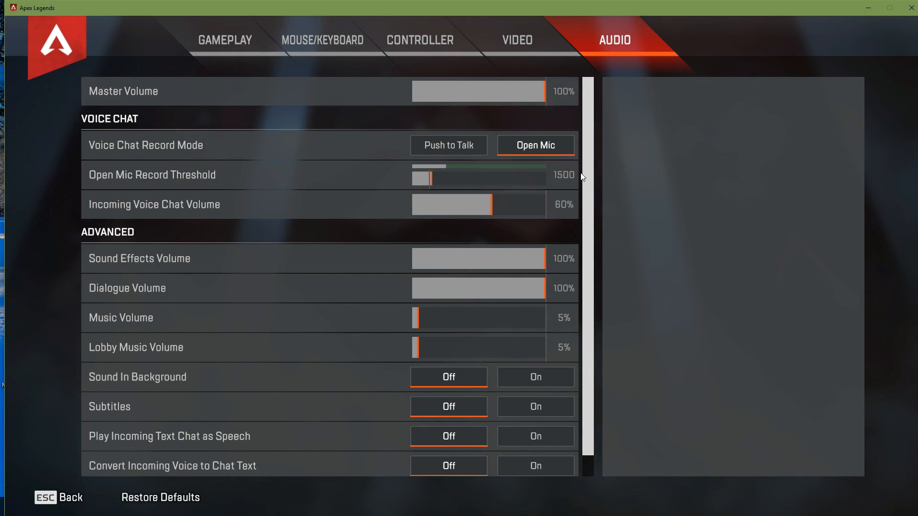
{"action": "mouse_move", "coordinate": [430, 175]}
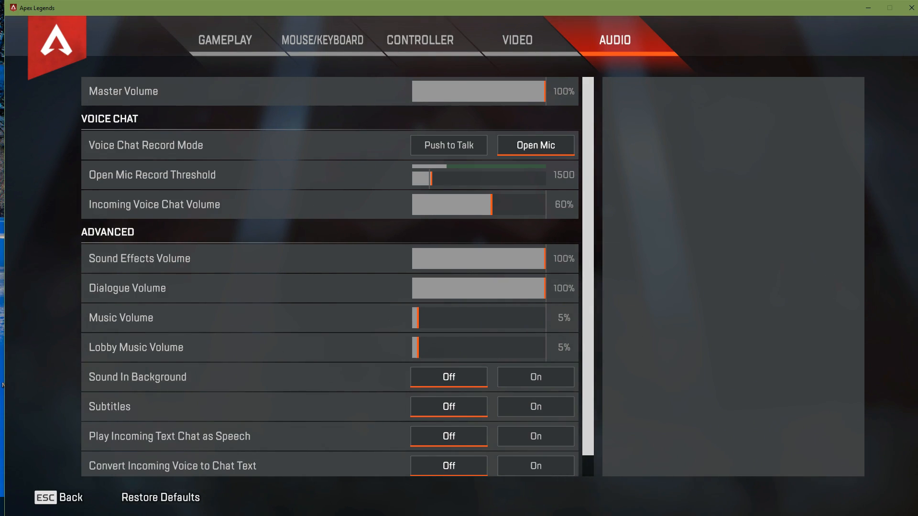
Step: Check the output device list and keep Speakers (Yeti Stereo Microphone) selected
{"action": "left_click", "coordinate": [575, 507]}
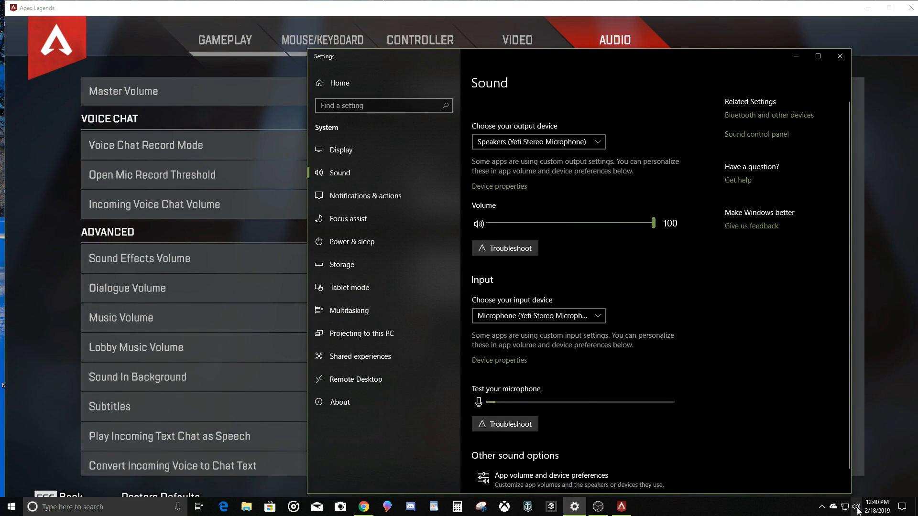
{"action": "mouse_move", "coordinate": [856, 506]}
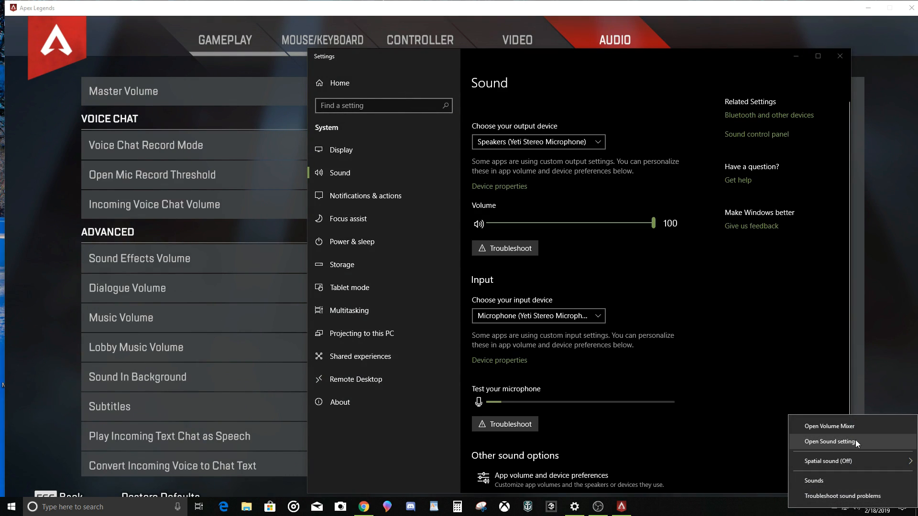
{"action": "mouse_move", "coordinate": [494, 65]}
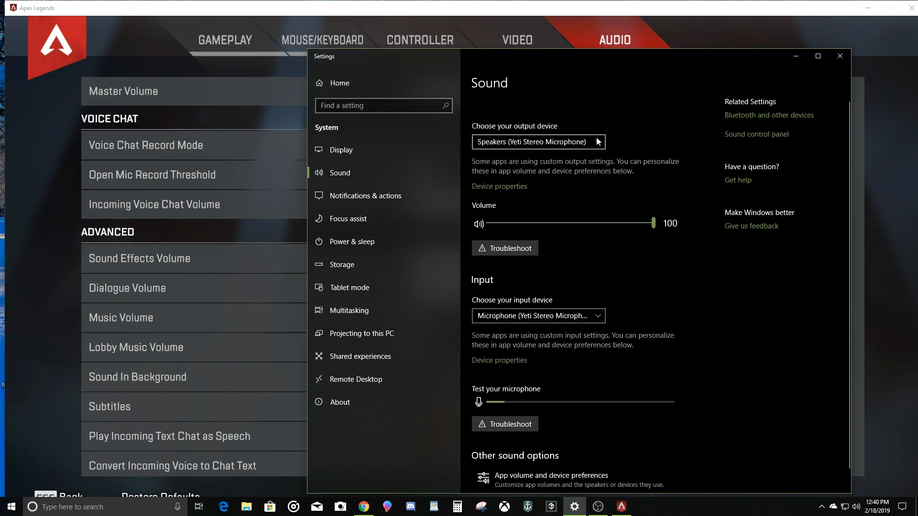
{"action": "left_click", "coordinate": [539, 142]}
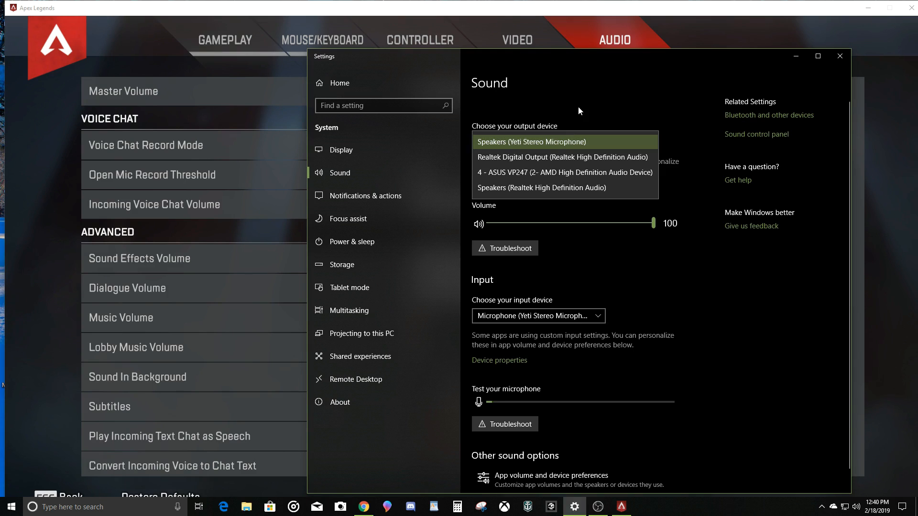
{"action": "left_click", "coordinate": [531, 141]}
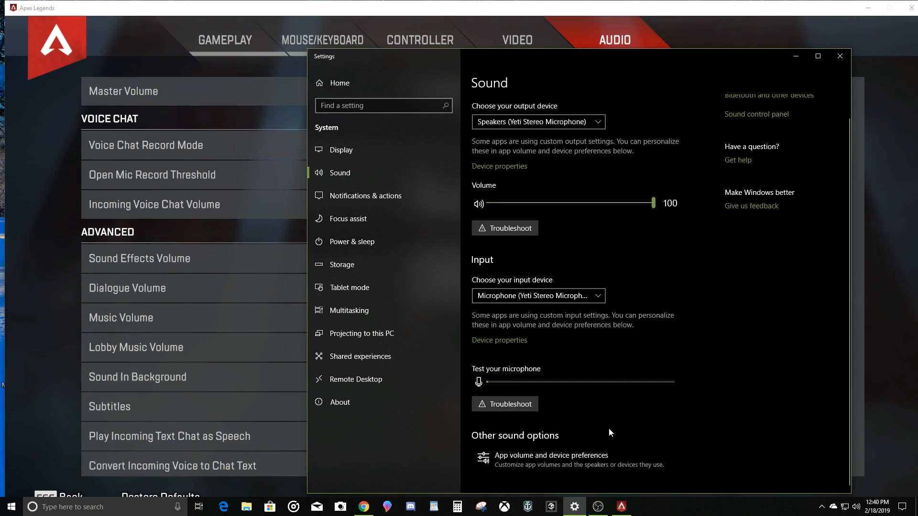
{"action": "mouse_move", "coordinate": [623, 371]}
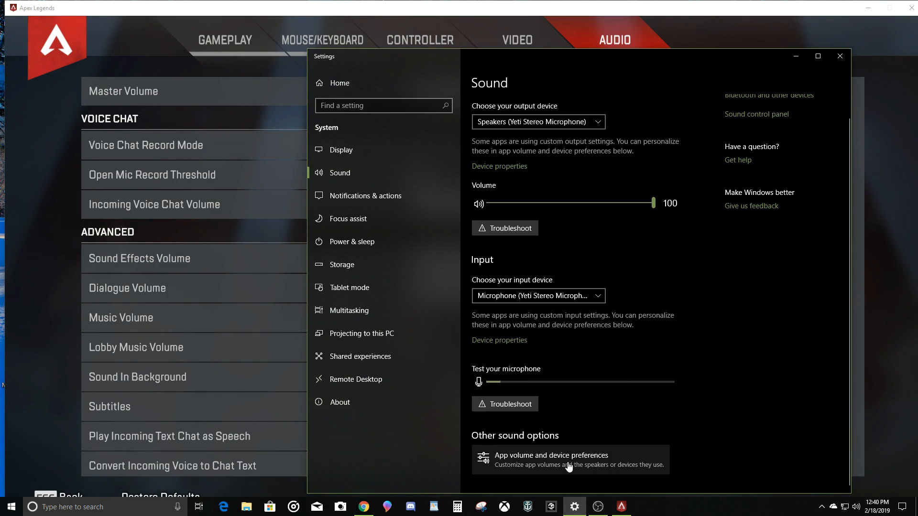
Step: In App volume and device preferences, route Apex Legends output to Yeti speakers and input to Yeti microphone
{"action": "left_click", "coordinate": [550, 460]}
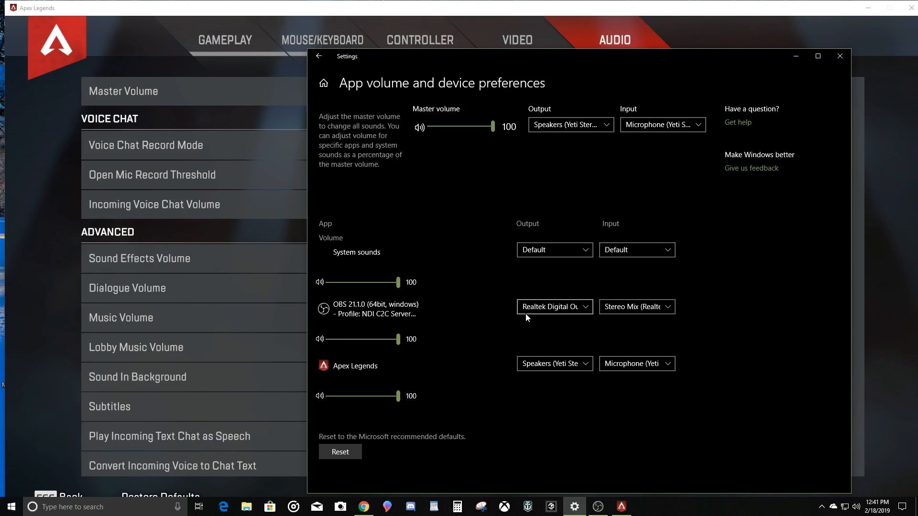
{"action": "mouse_move", "coordinate": [570, 312]}
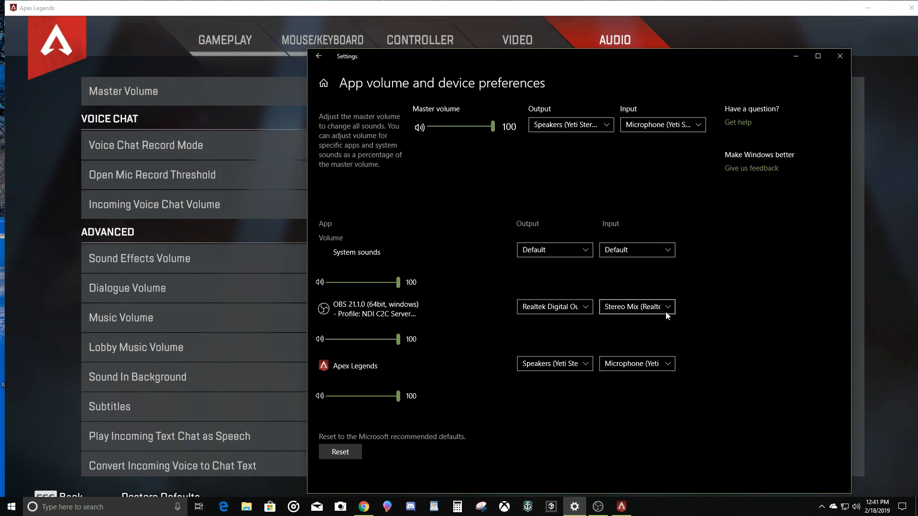
{"action": "mouse_move", "coordinate": [690, 318]}
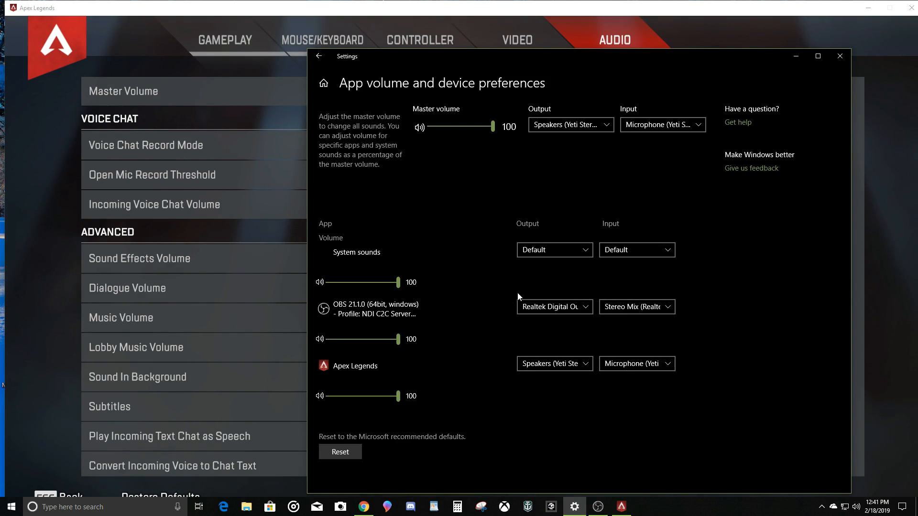
{"action": "mouse_move", "coordinate": [508, 297]}
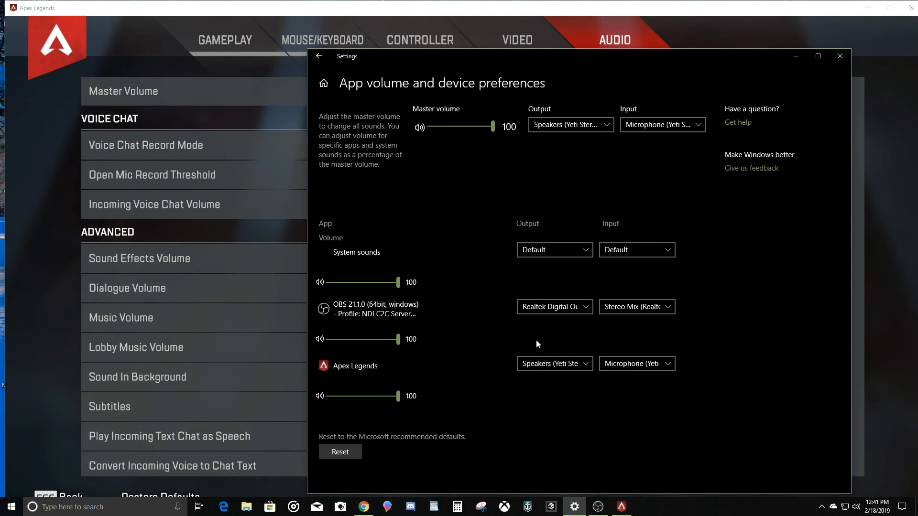
{"action": "mouse_move", "coordinate": [333, 375]}
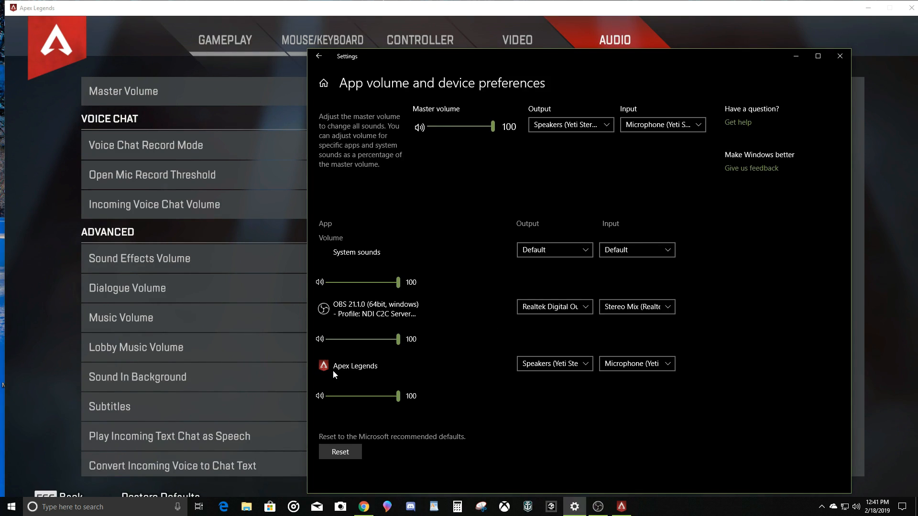
{"action": "left_click", "coordinate": [554, 363]}
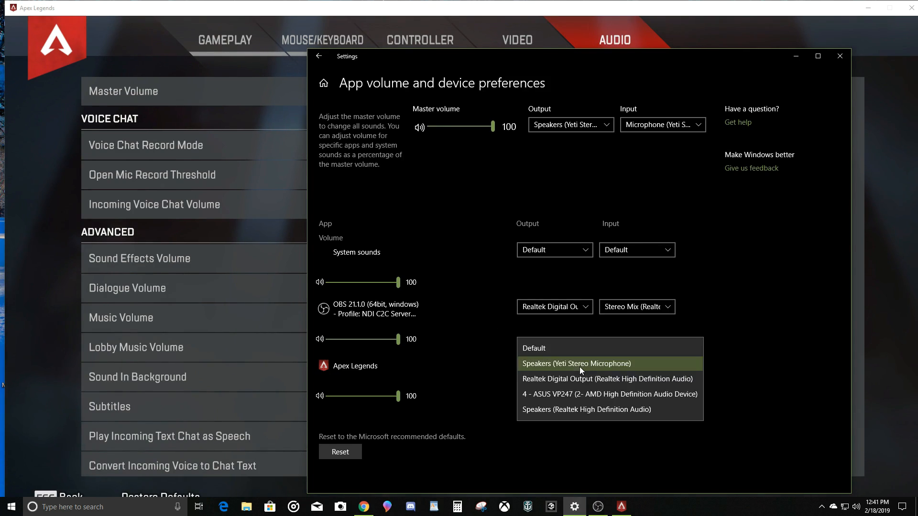
{"action": "left_click", "coordinate": [576, 363]}
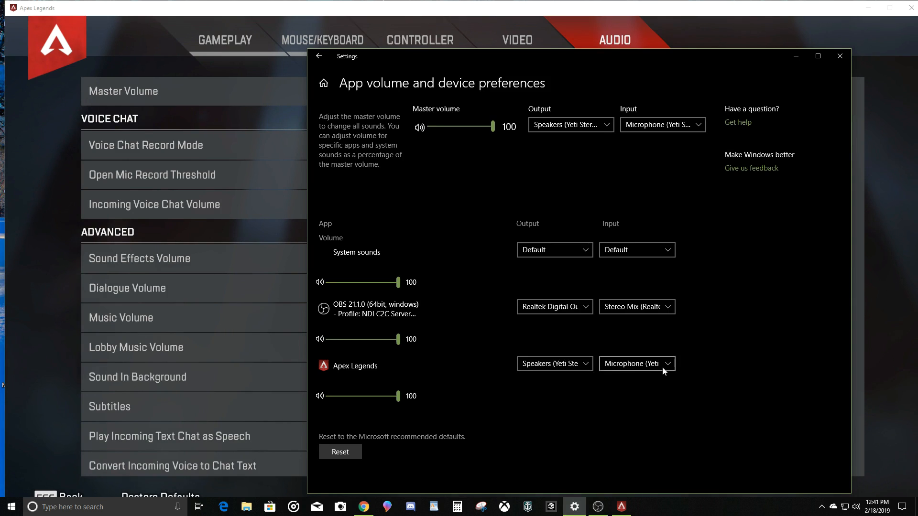
{"action": "left_click", "coordinate": [636, 364]}
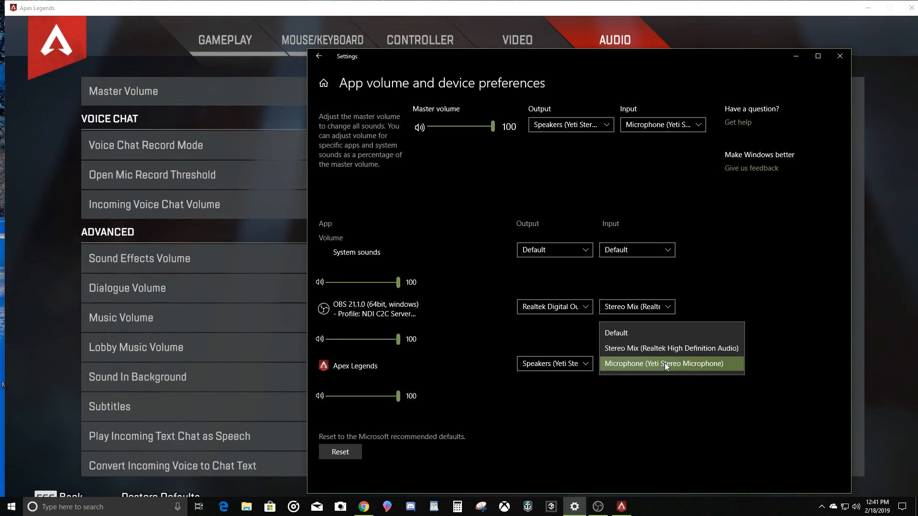
{"action": "left_click", "coordinate": [665, 364]}
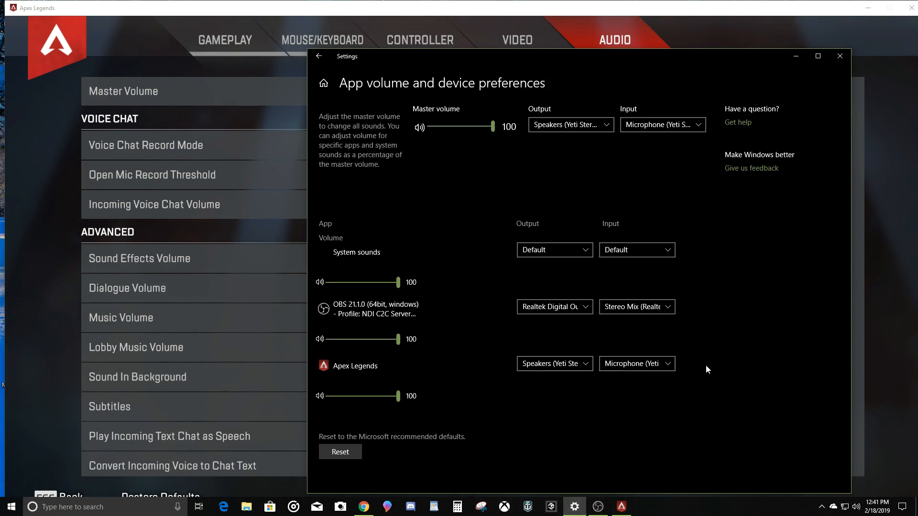
{"action": "mouse_move", "coordinate": [661, 409]}
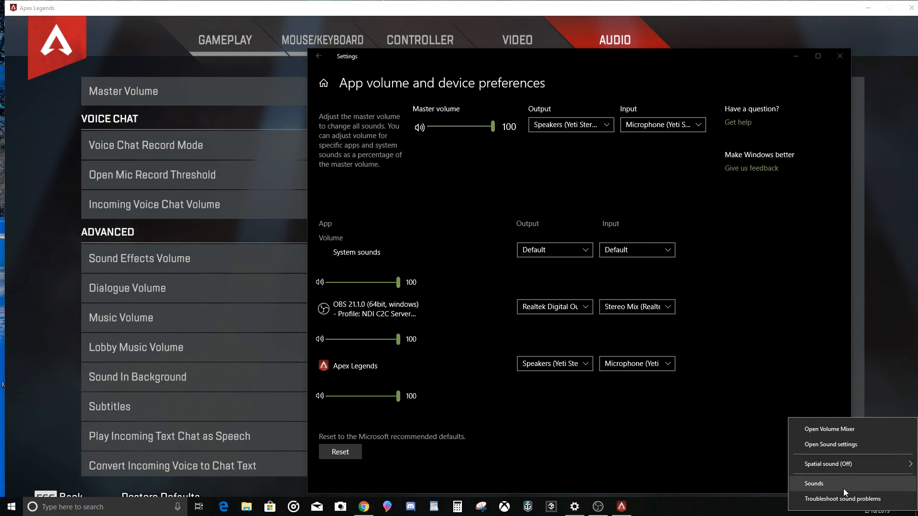
{"action": "mouse_move", "coordinate": [831, 445]}
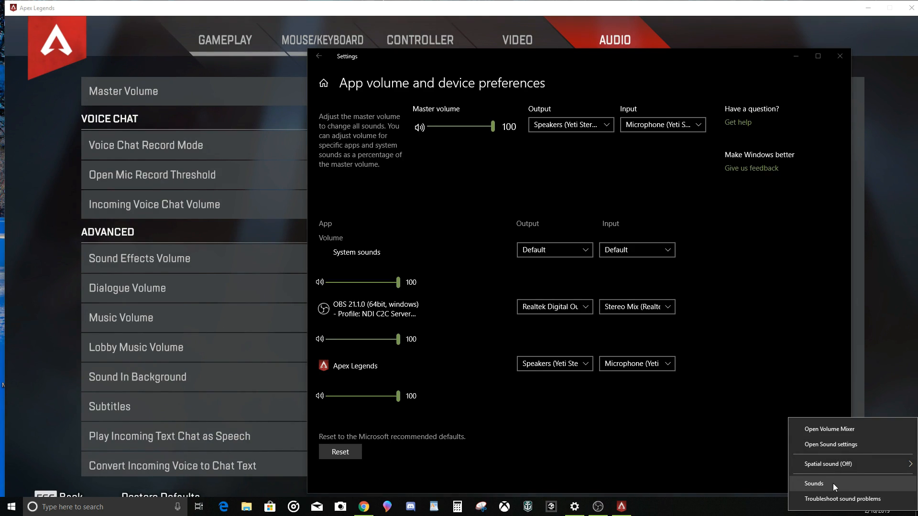
Step: Show the Recording devices in the classic Sound panel with the Yeti microphone as Default Device
{"action": "left_click", "coordinate": [813, 483]}
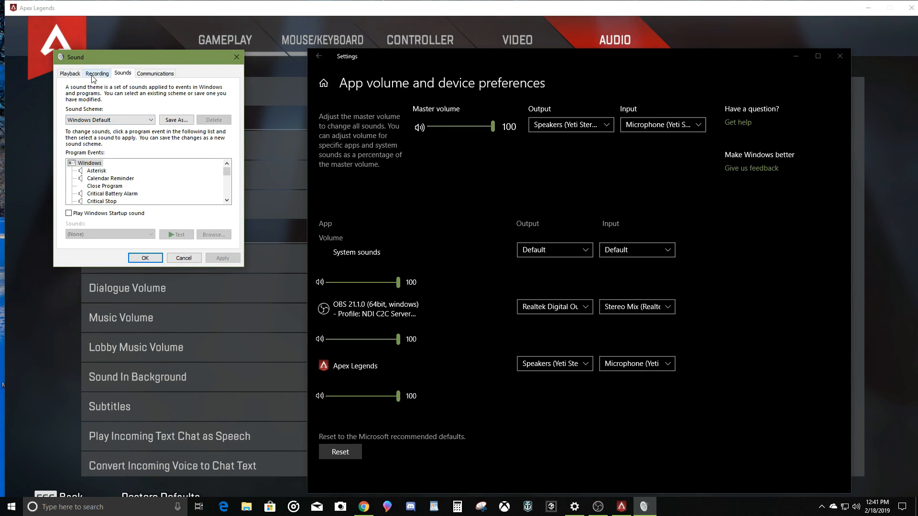
{"action": "left_click", "coordinate": [97, 74]}
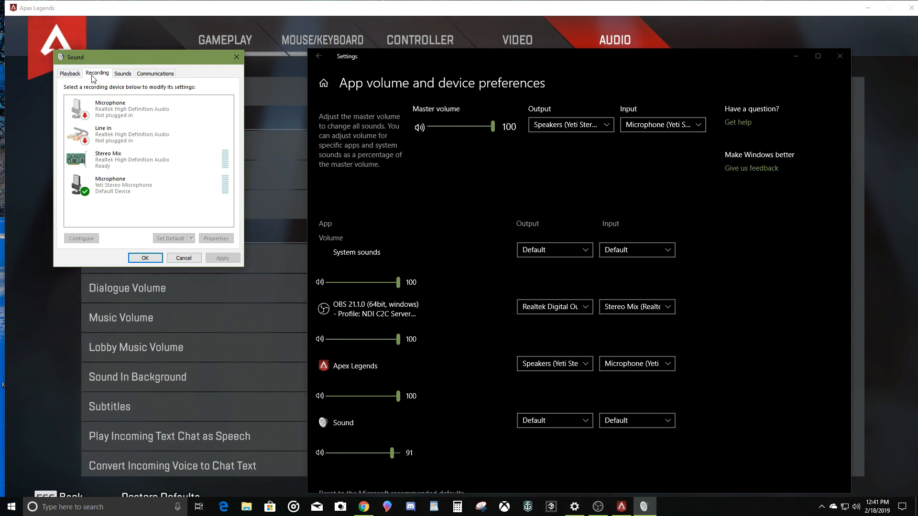
{"action": "left_click", "coordinate": [148, 185]}
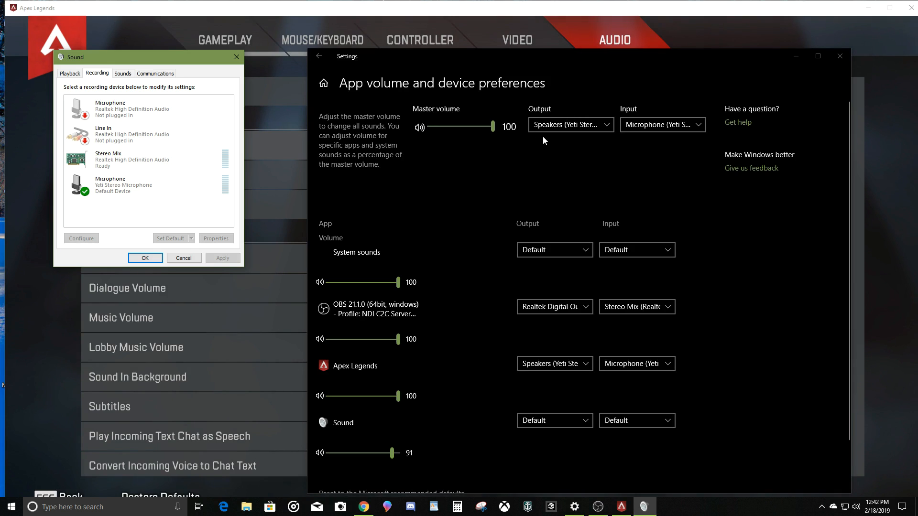
{"action": "mouse_move", "coordinate": [590, 135]}
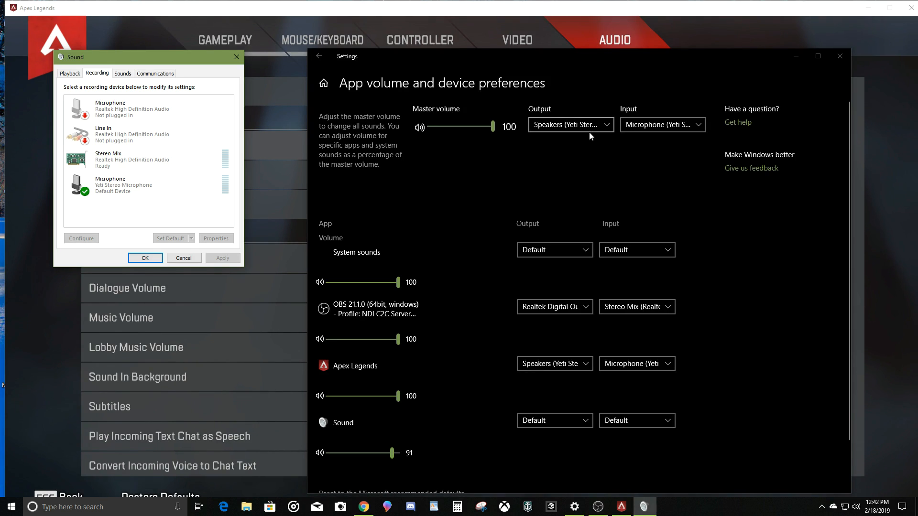
Step: Dismiss the sound settings windows to return to Apex Legends' Audio options, then bring up the Start menu
{"action": "left_click", "coordinate": [568, 125]}
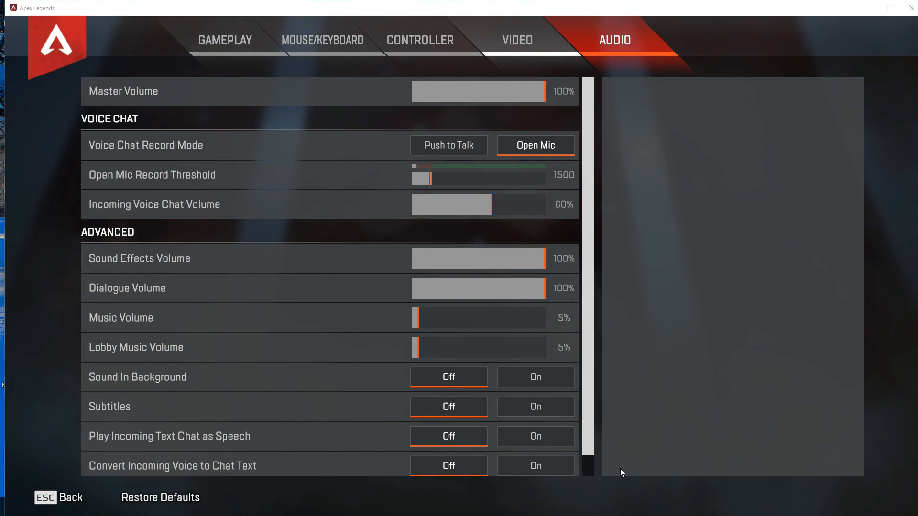
{"action": "left_click", "coordinate": [10, 507]}
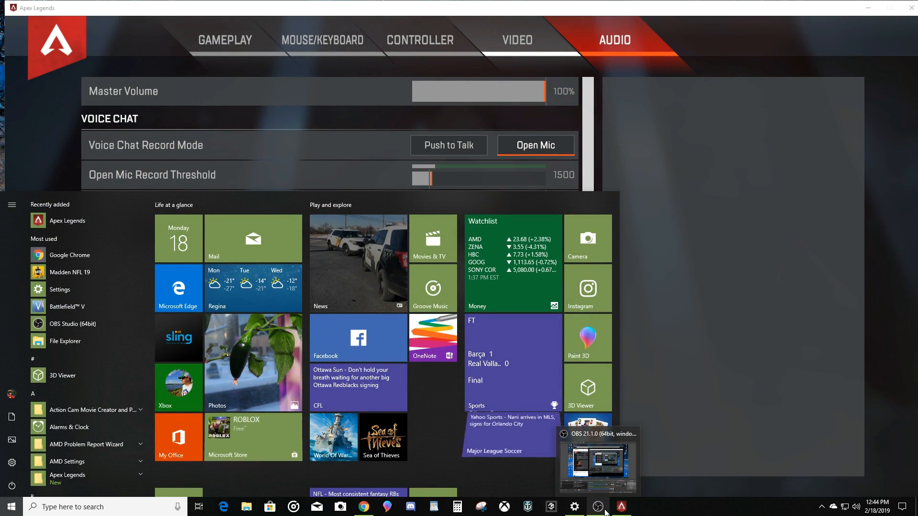